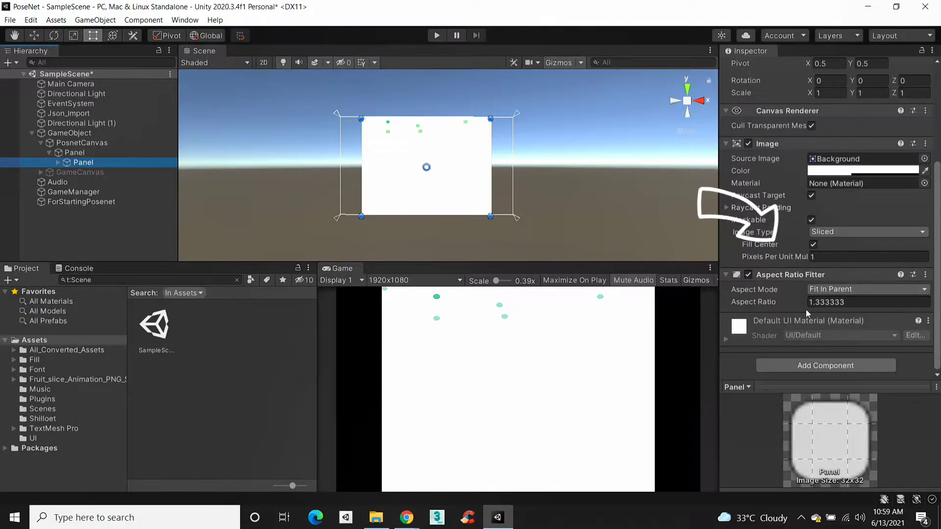
# - Select PosnetCanvas to show its Canvas Scaler with 640×480 reference resolution
pyautogui.click(81, 143)
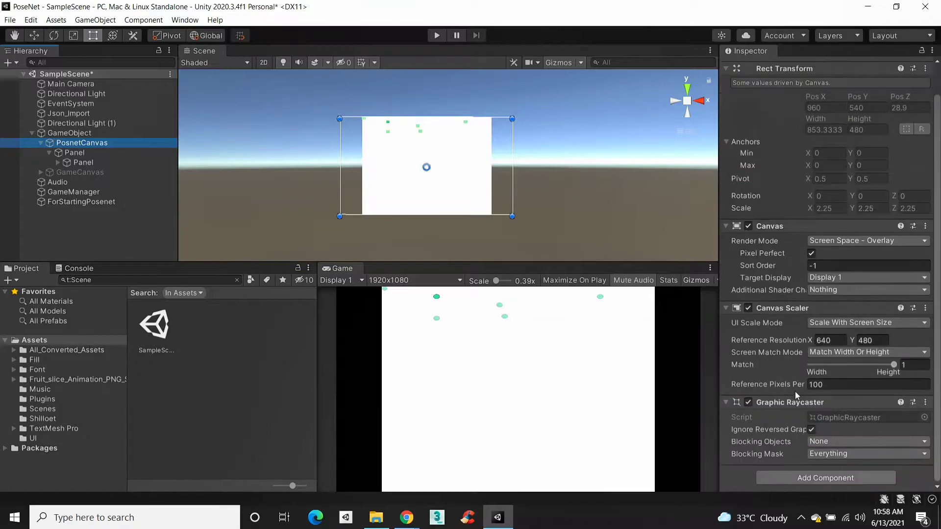
# - Set the scaler's match slider fully to height, then select the inner Panel with its 1.333333 fitter
pyautogui.click(865, 384)
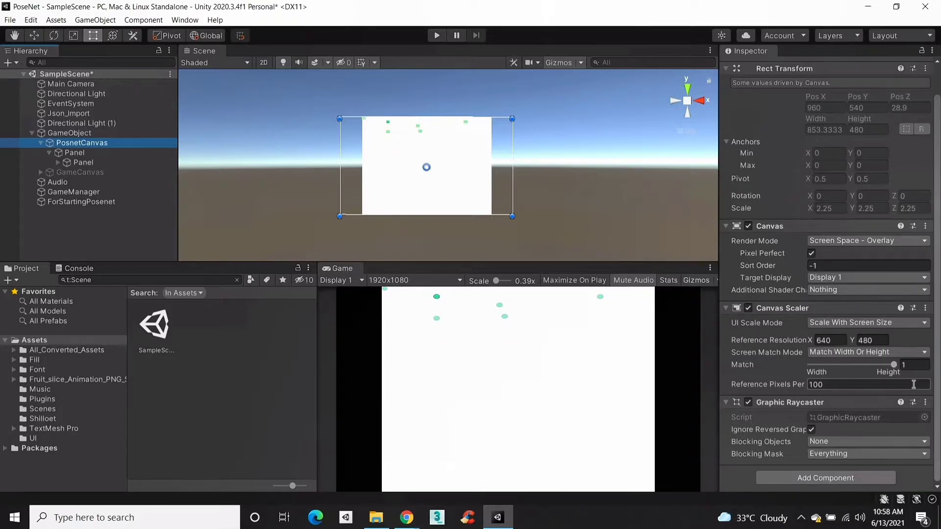
pyautogui.click(83, 161)
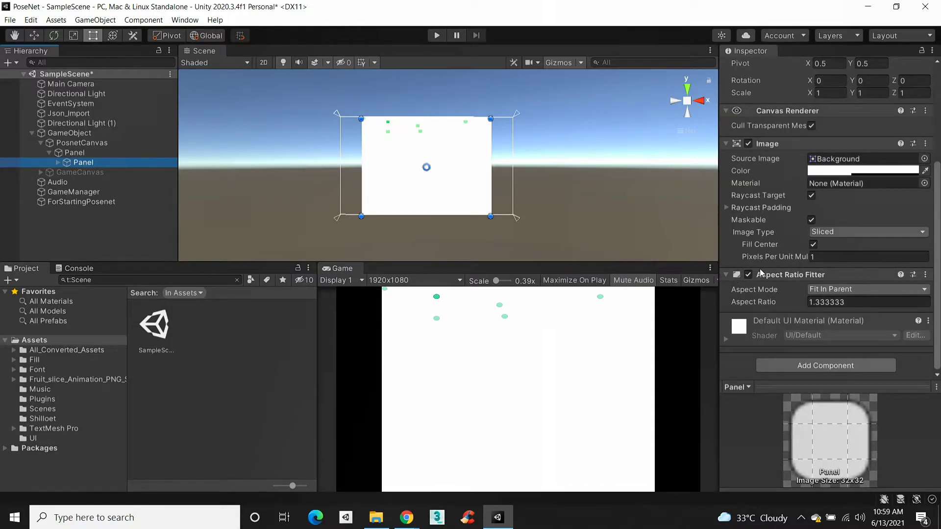
# - Preview the Game view at Web 640×480 then Webcam 960×600, checking the canvas scale
pyautogui.click(413, 280)
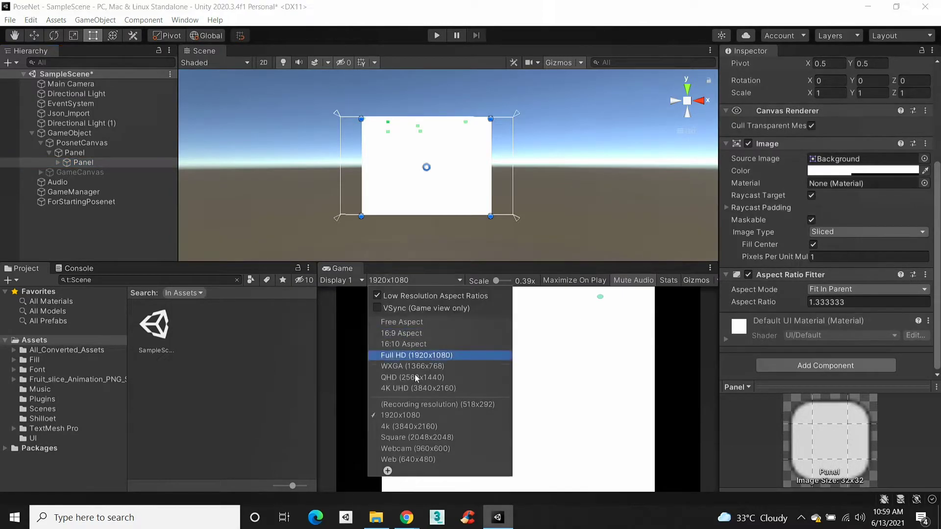
pyautogui.click(415, 448)
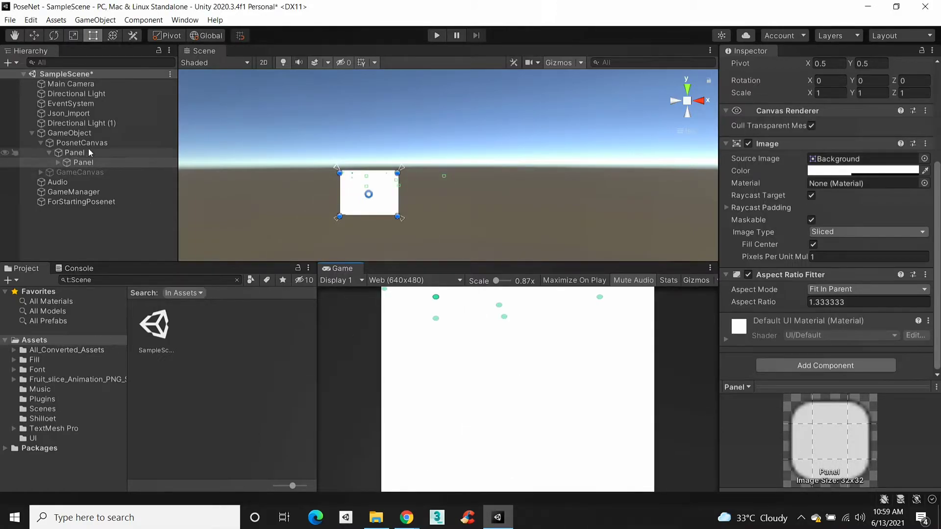
pyautogui.click(81, 143)
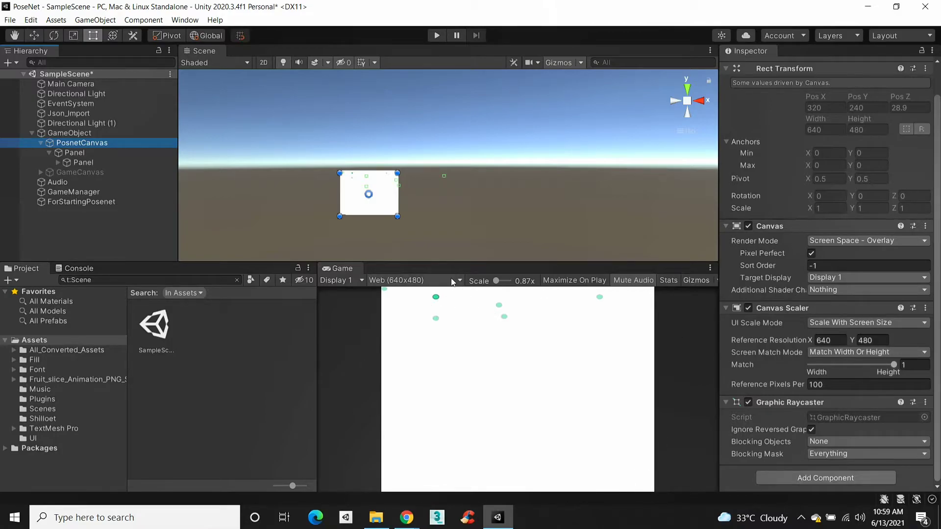
pyautogui.click(413, 279)
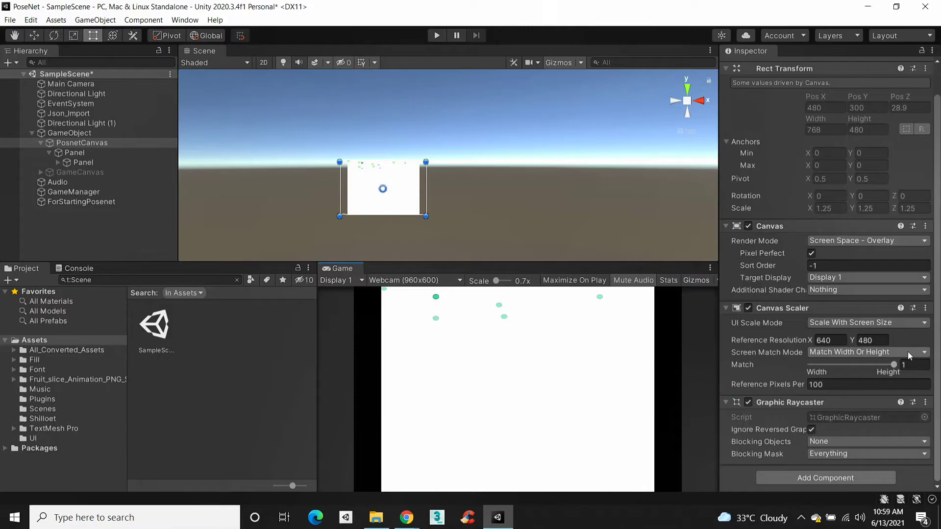
# - Anchor the outer Panel to the top-left corner via its Rect Transform preset
pyautogui.click(82, 162)
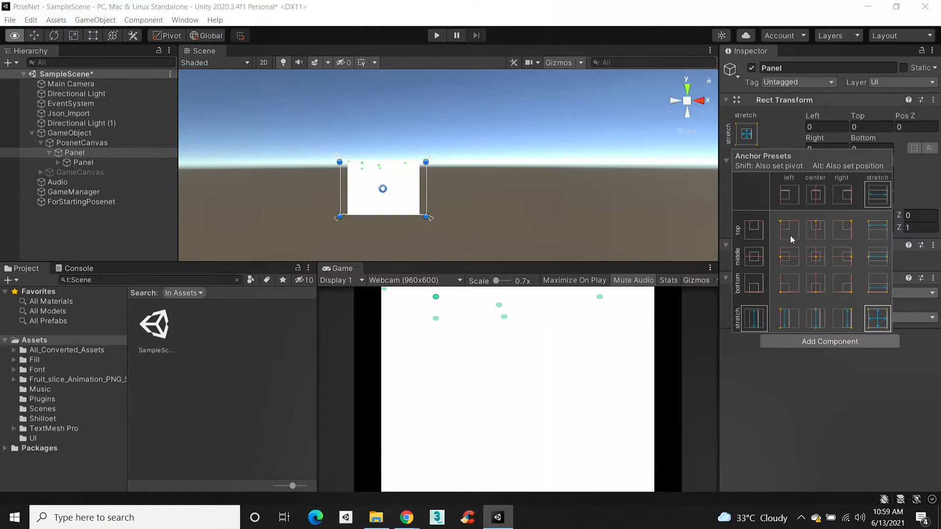
pyautogui.click(788, 229)
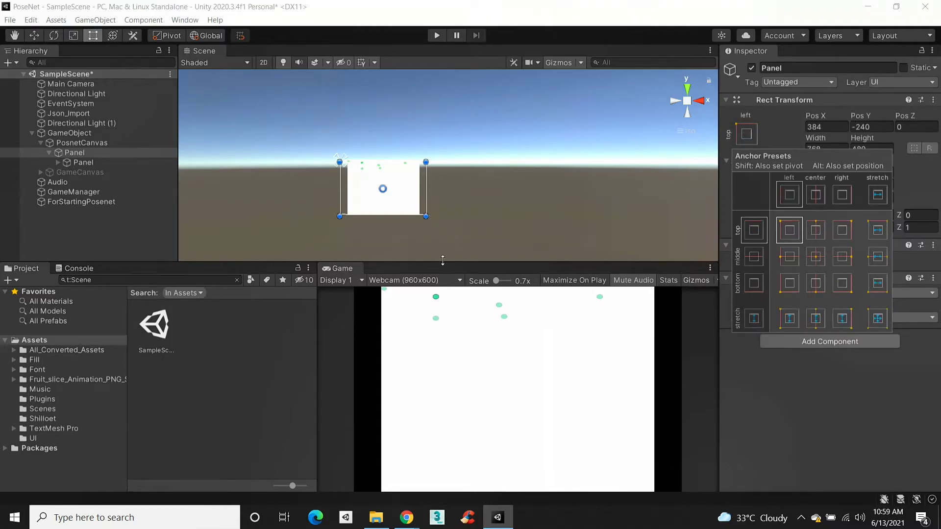